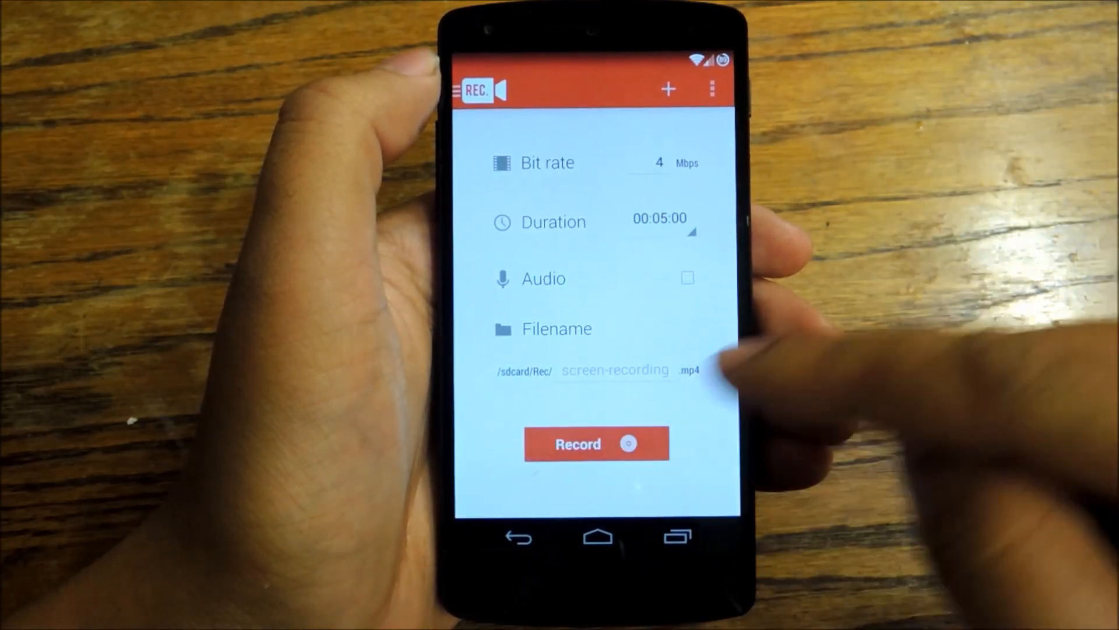
Start a screen recording at 4 Mbps, five-minute limit, no audio
left_click(595, 443)
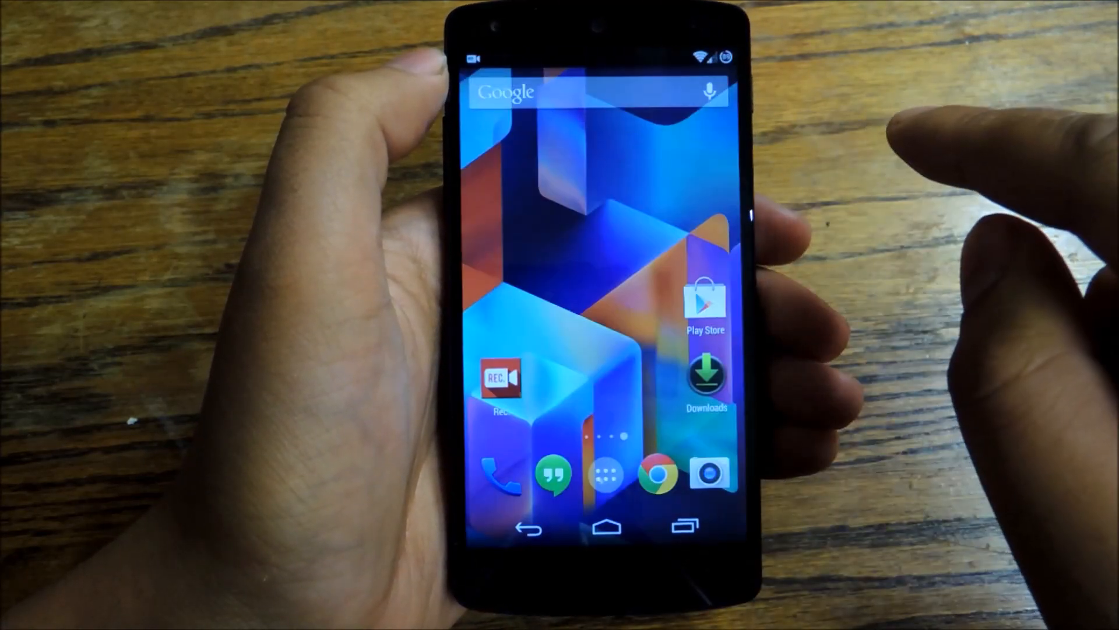
Return to Rec. after recording and reach its Settings page via the overflow menu
left_click(502, 378)
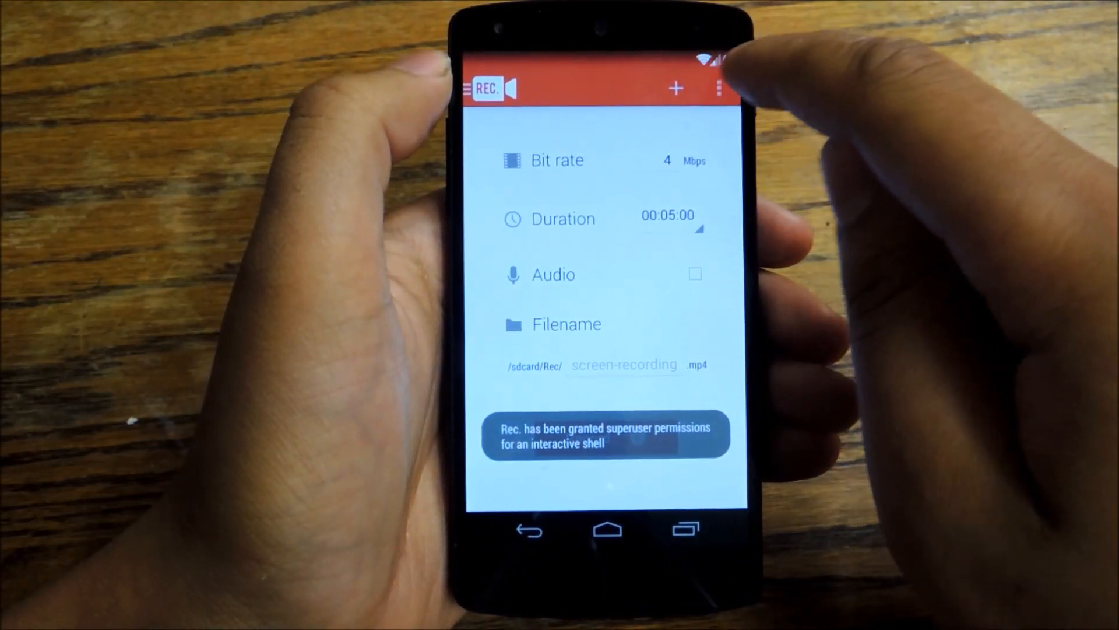
left_click(719, 87)
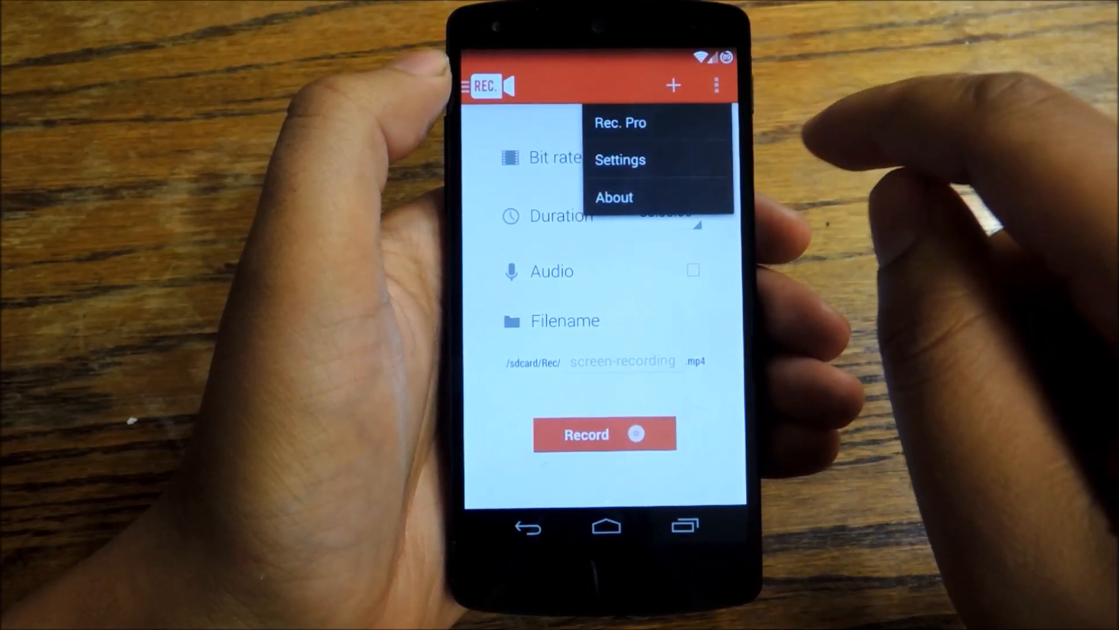
left_click(619, 160)
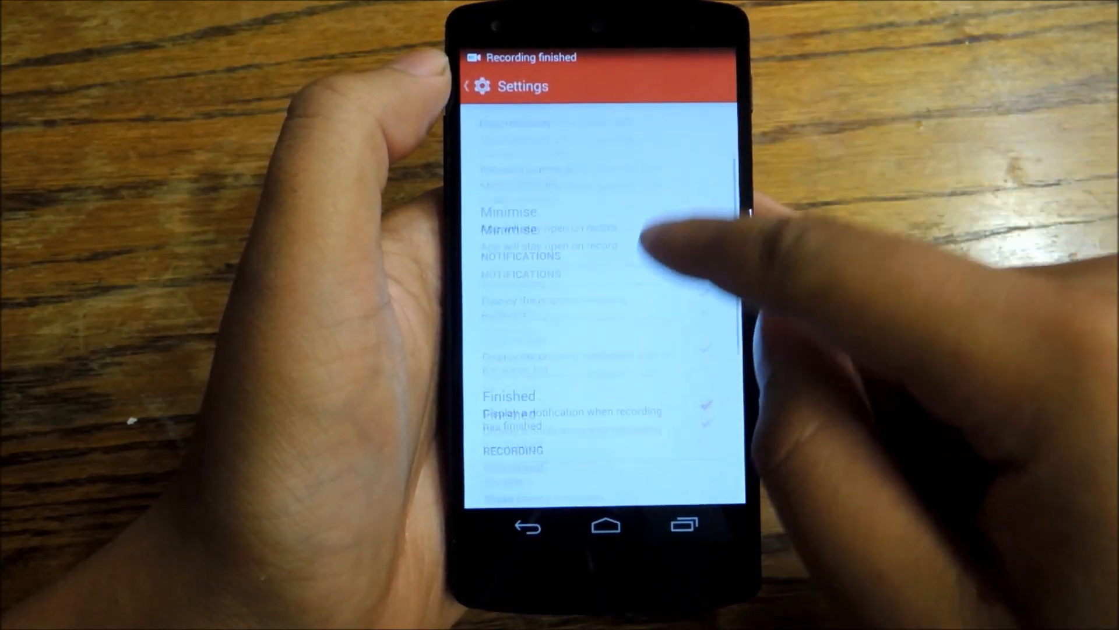